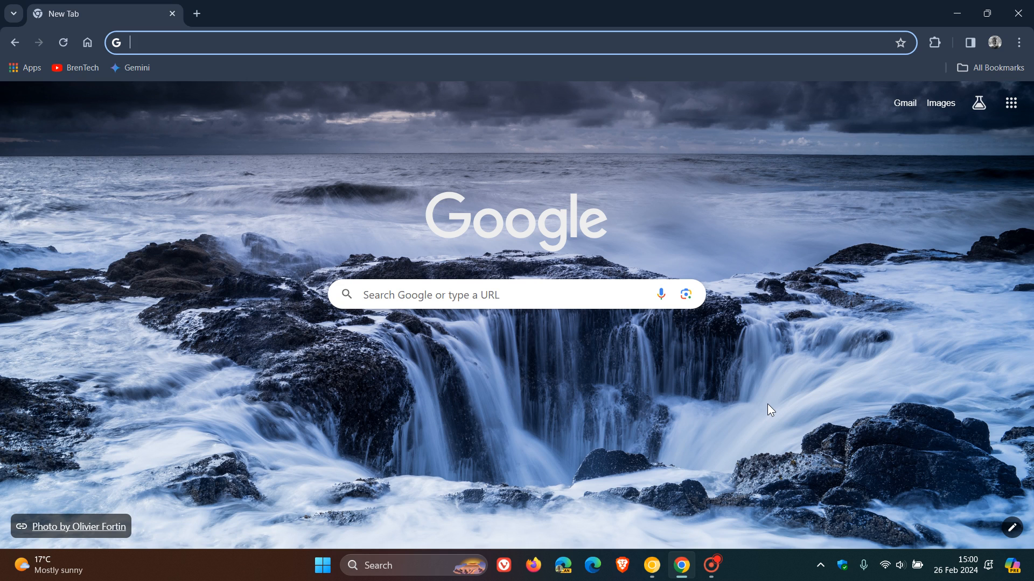
pyautogui.moveTo(651, 564)
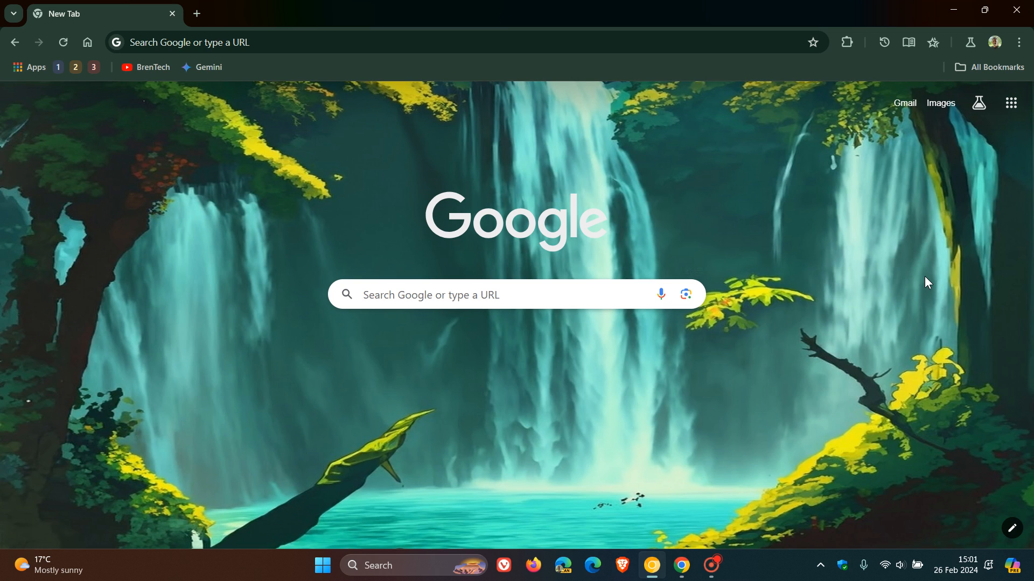
pyautogui.moveTo(844, 319)
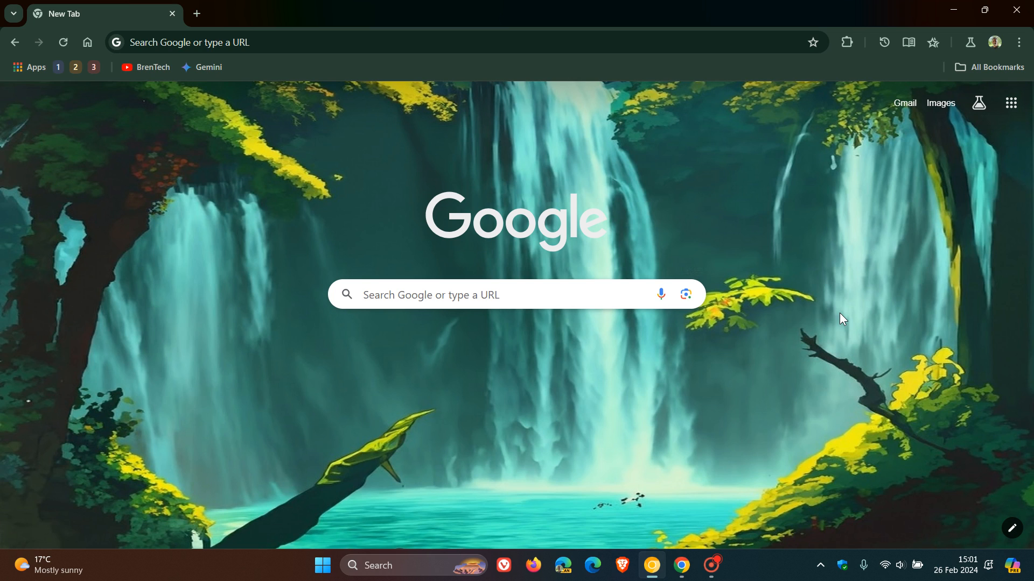
pyautogui.moveTo(812, 350)
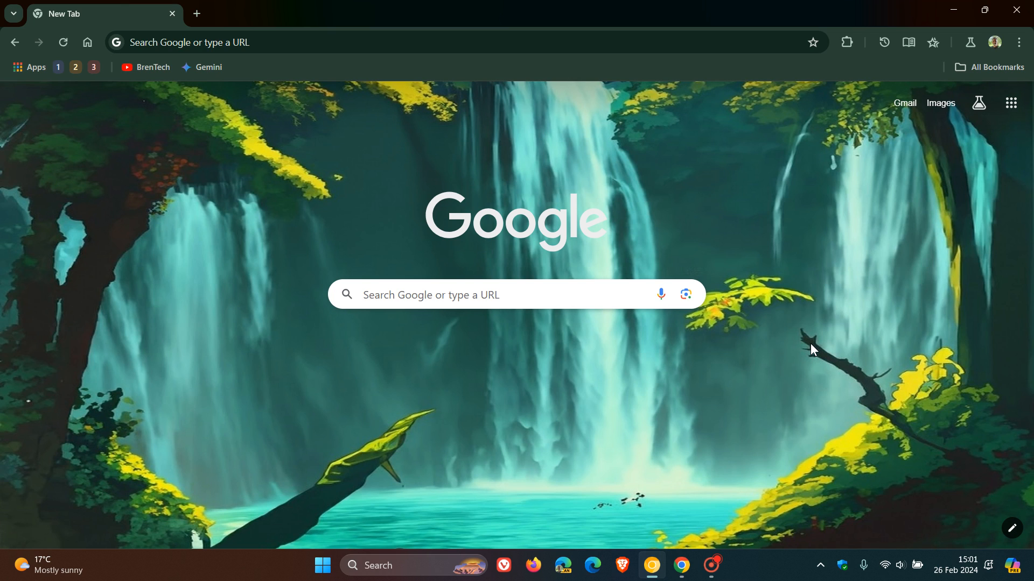
pyautogui.moveTo(811, 370)
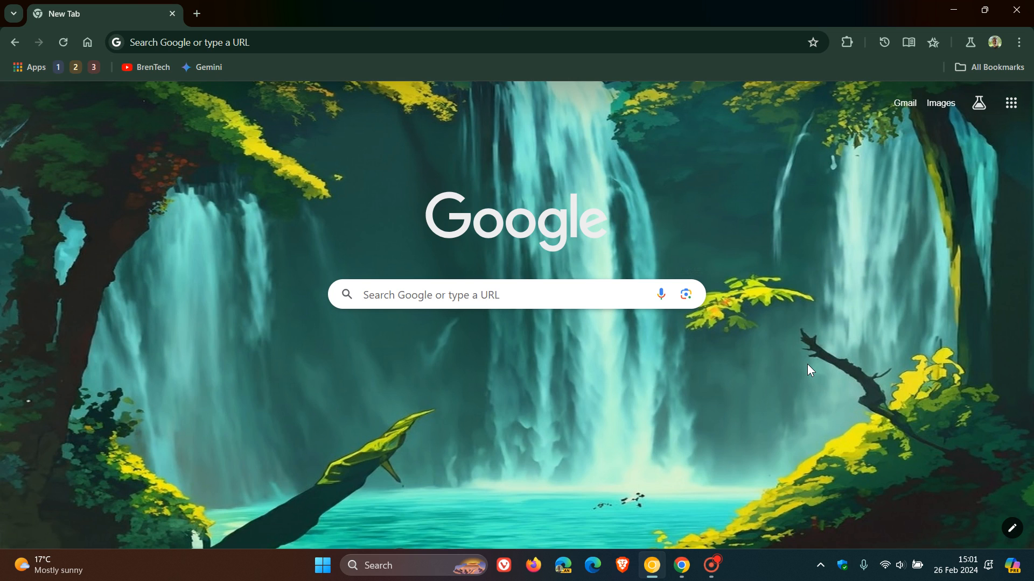
pyautogui.moveTo(688, 535)
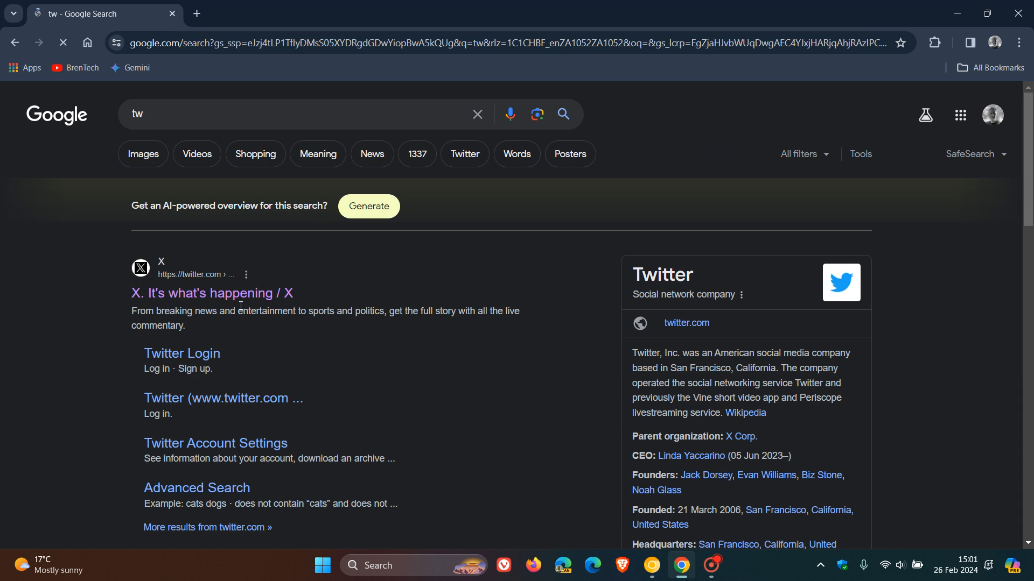
# - Open the 'X. It's what's happening' result and show X's install-app prompt in Chrome stable
pyautogui.click(212, 293)
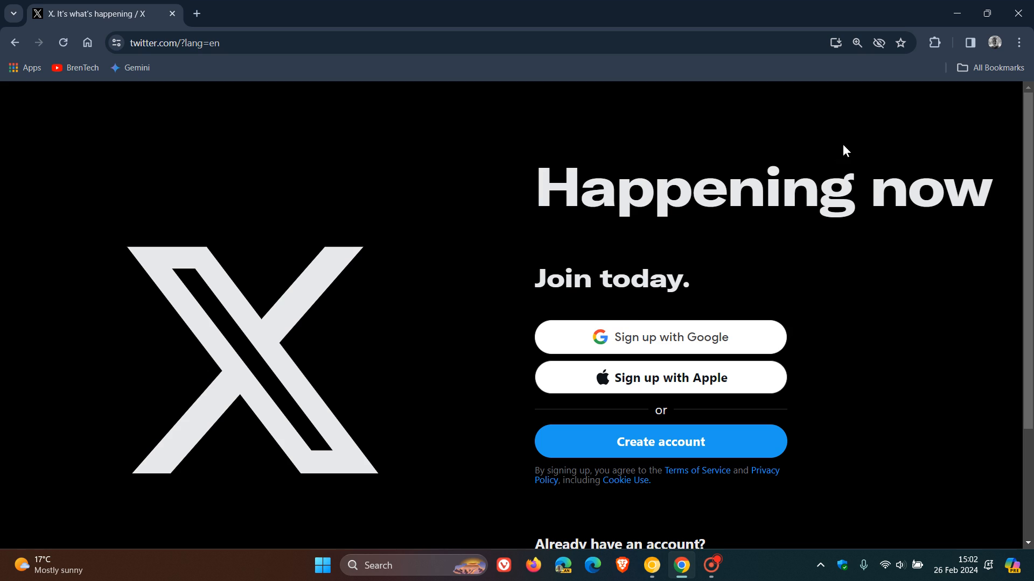
pyautogui.moveTo(835, 43)
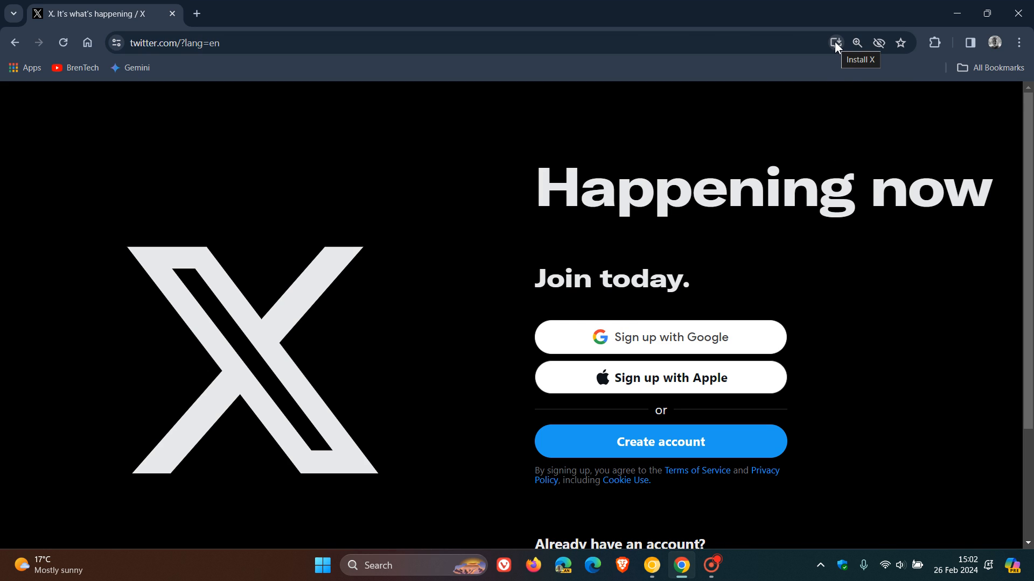
pyautogui.click(835, 43)
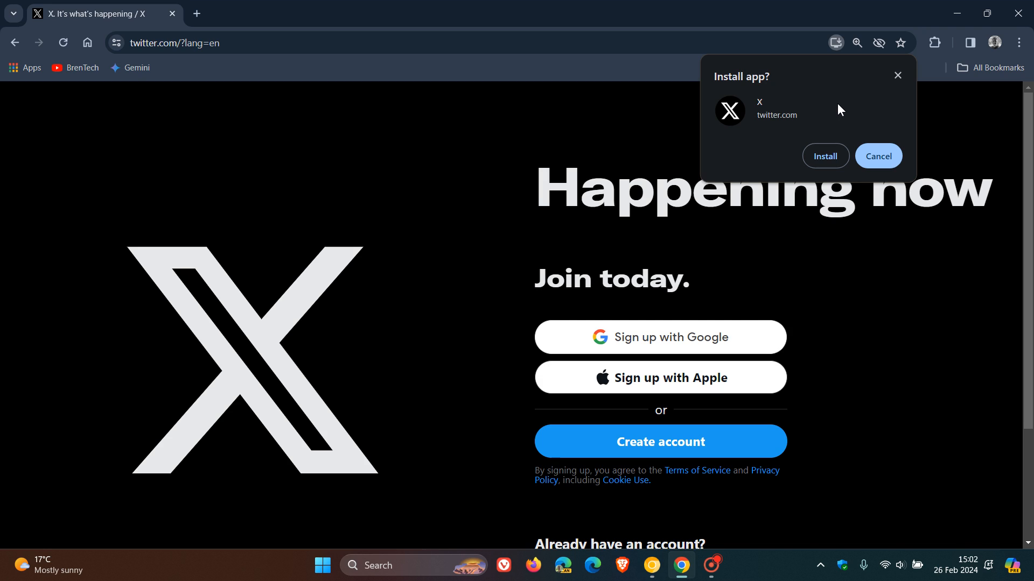
pyautogui.moveTo(834, 126)
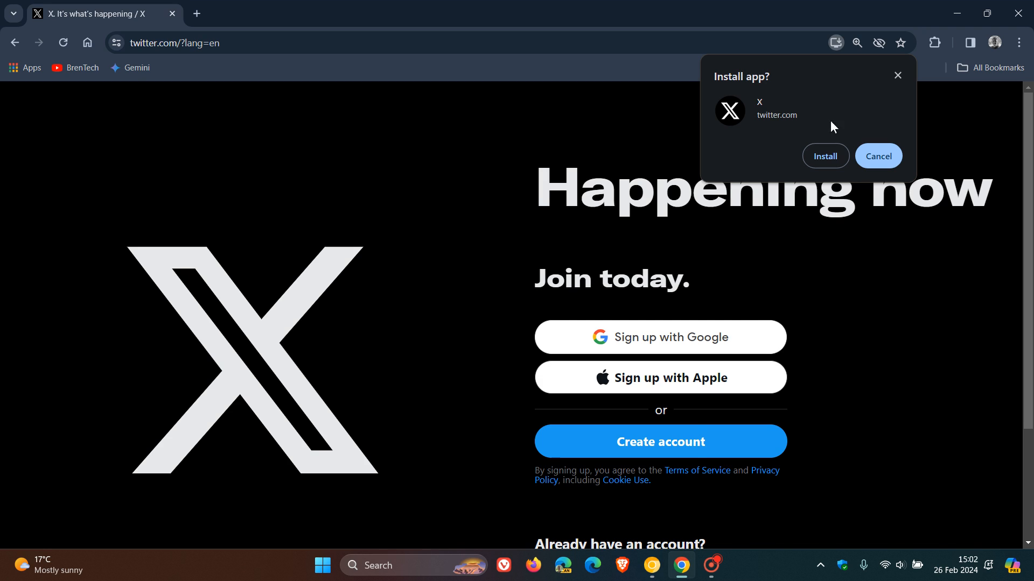
pyautogui.moveTo(651, 566)
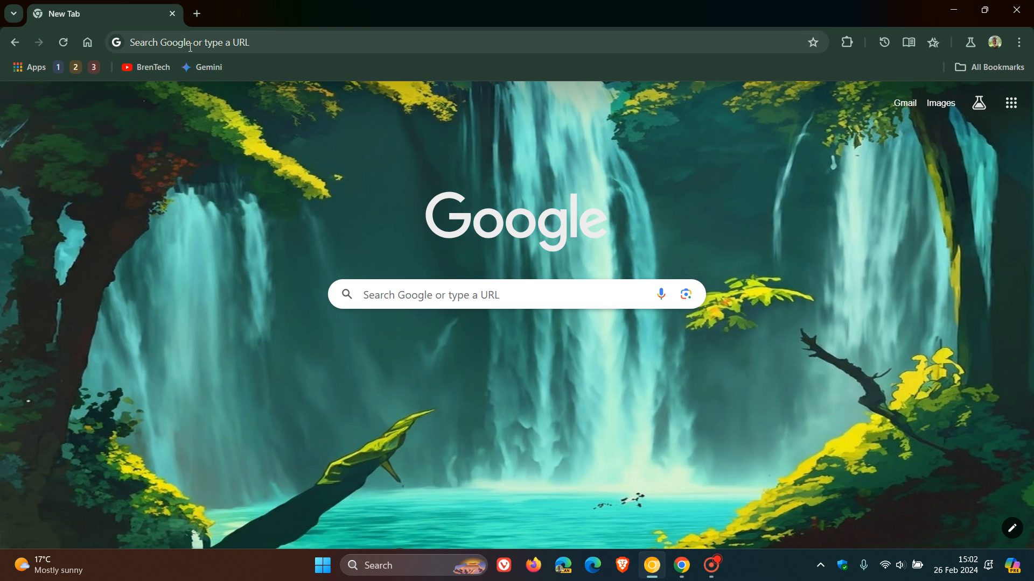
# - Search 'tw' in Canary, open the X home feed, and show its install-app prompt
pyautogui.write('tw')
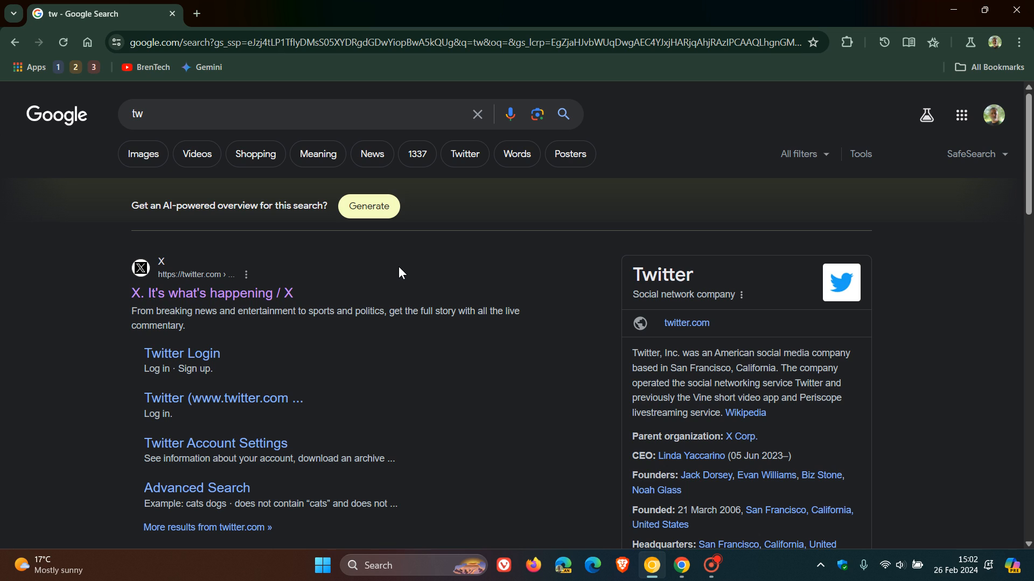
pyautogui.moveTo(212, 292)
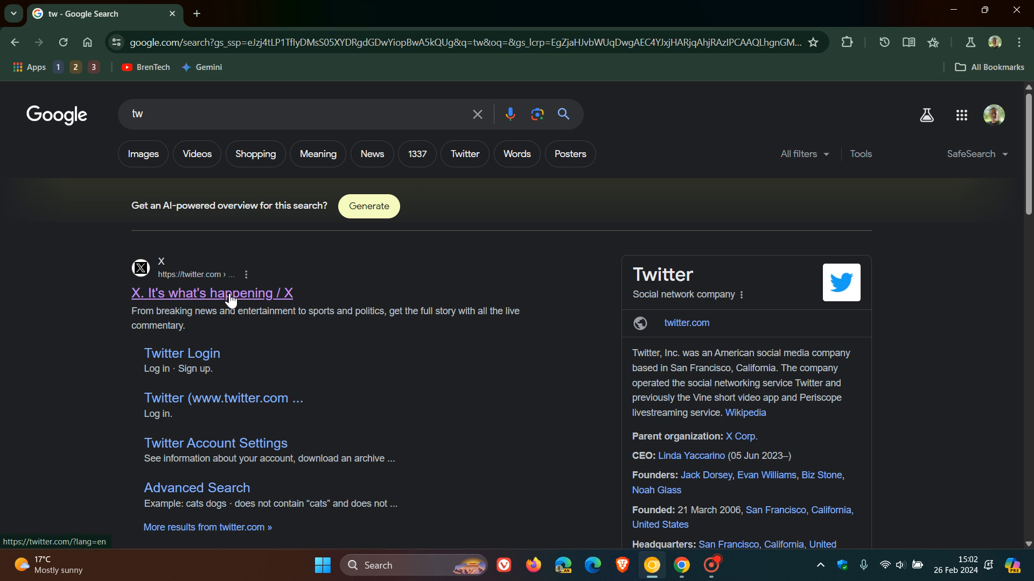
pyautogui.click(211, 293)
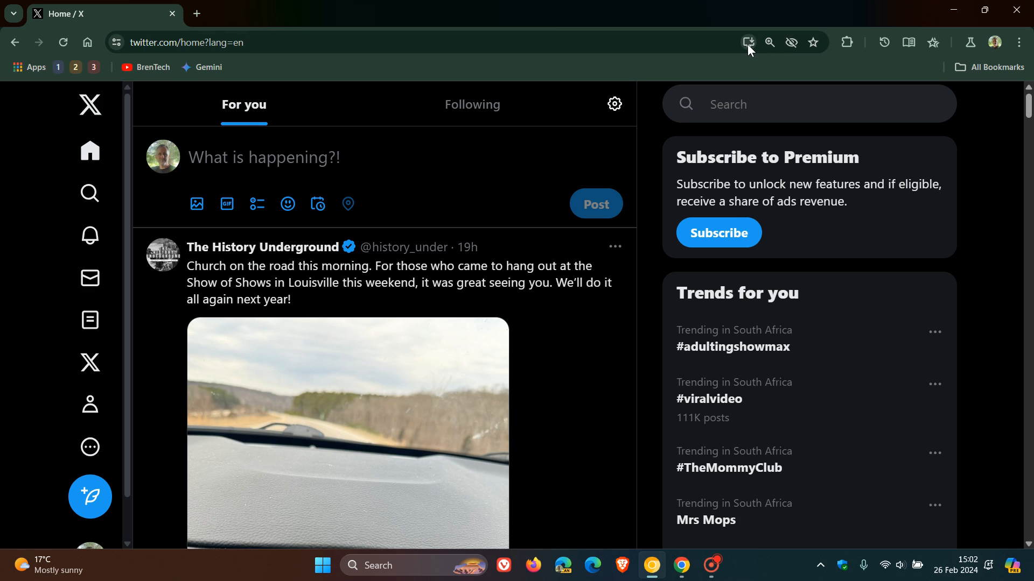
pyautogui.moveTo(749, 42)
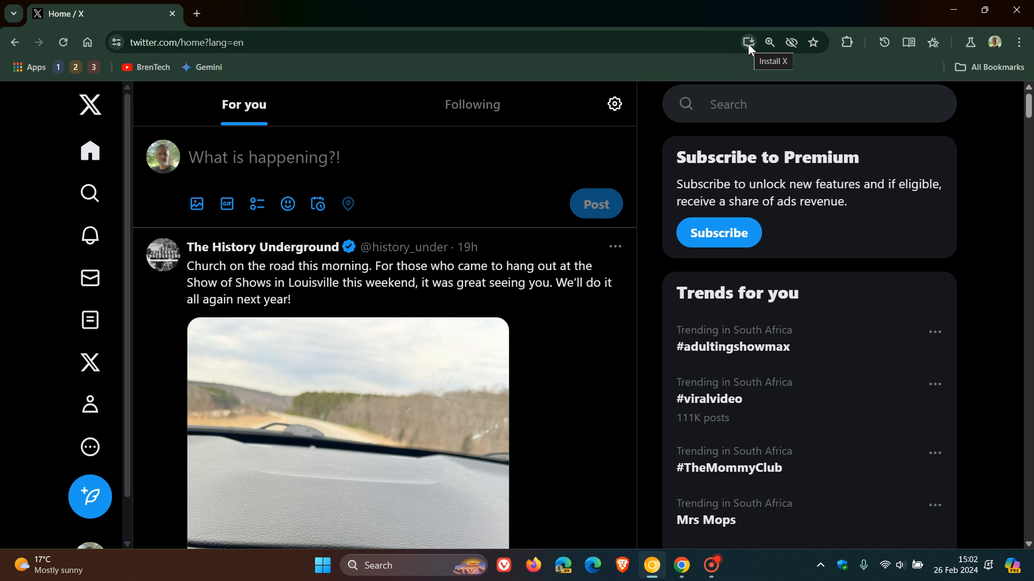
pyautogui.click(748, 42)
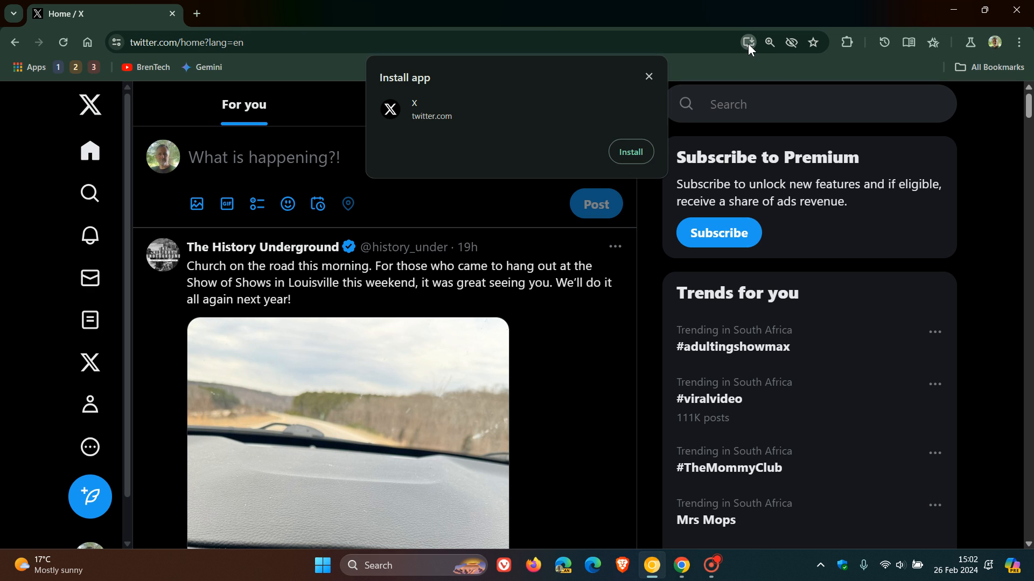
pyautogui.moveTo(561, 101)
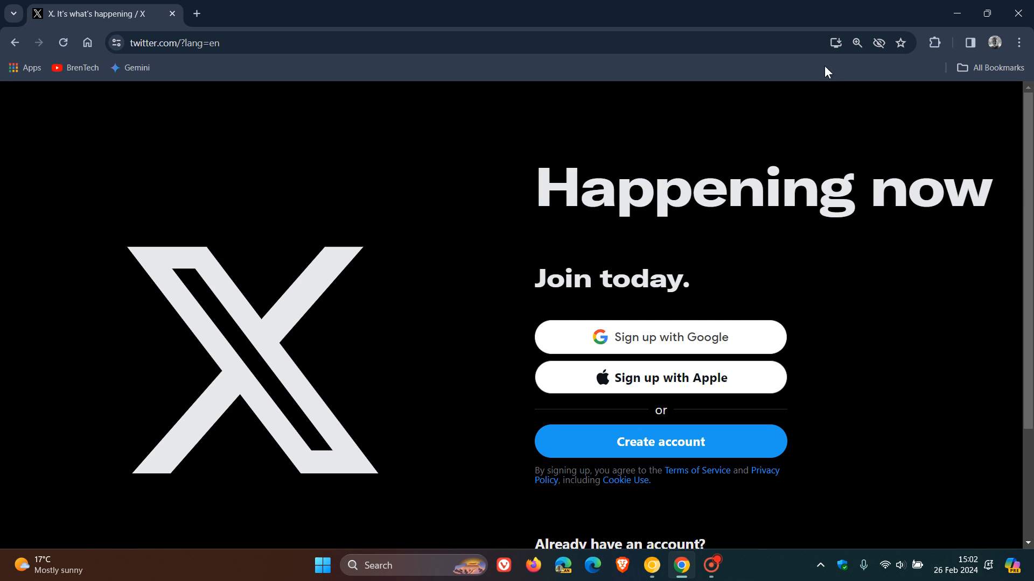
pyautogui.moveTo(835, 42)
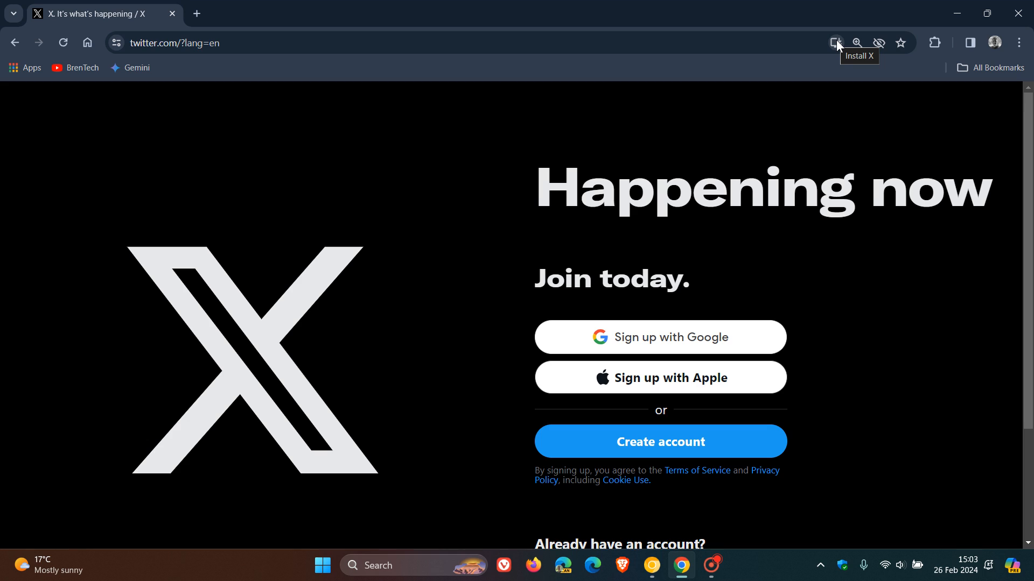
# - Reopen the 'Install app?' dialog for X in Chrome stable for comparison
pyautogui.click(835, 43)
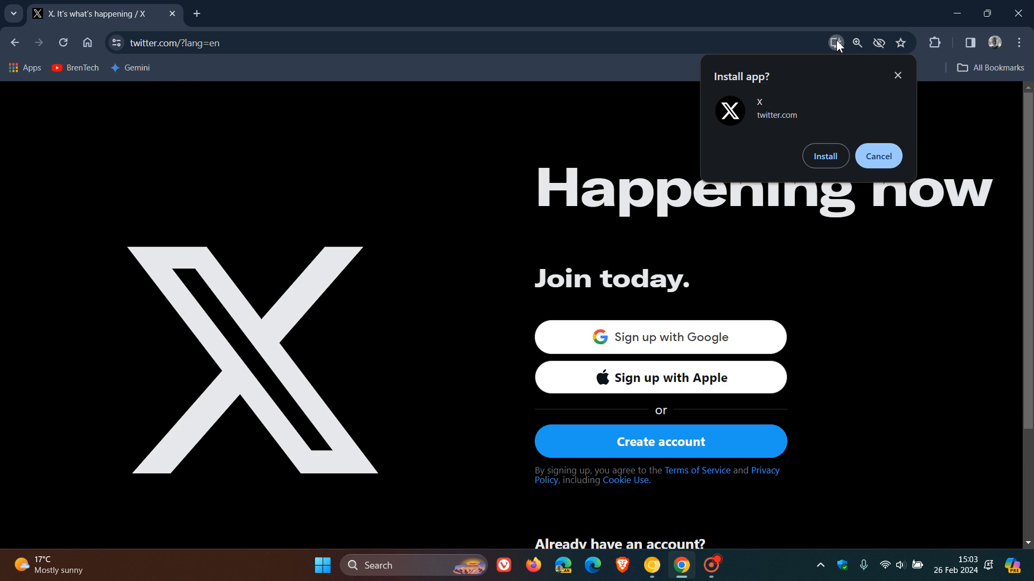
pyautogui.moveTo(859, 145)
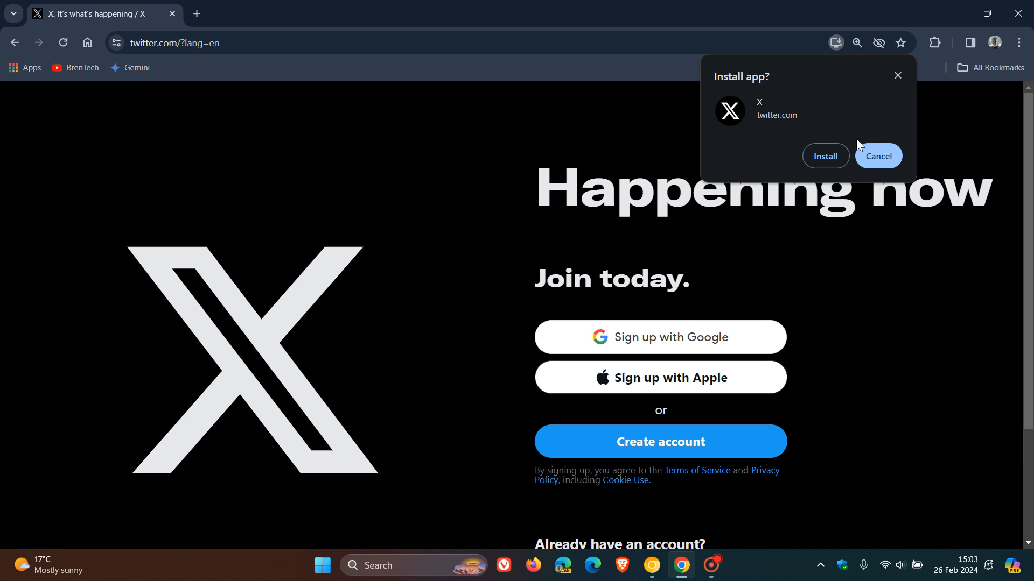
pyautogui.moveTo(652, 566)
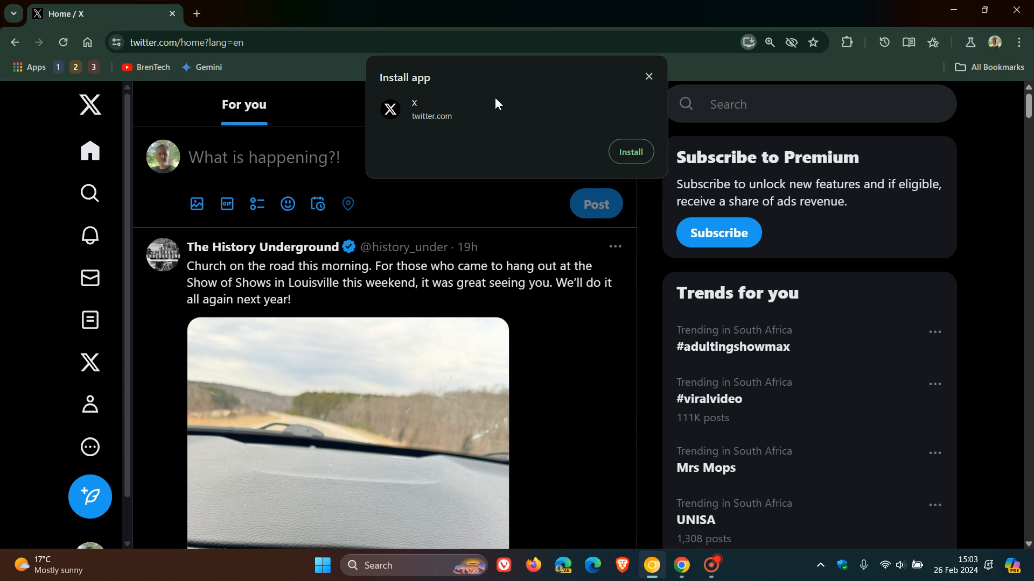
pyautogui.moveTo(630, 152)
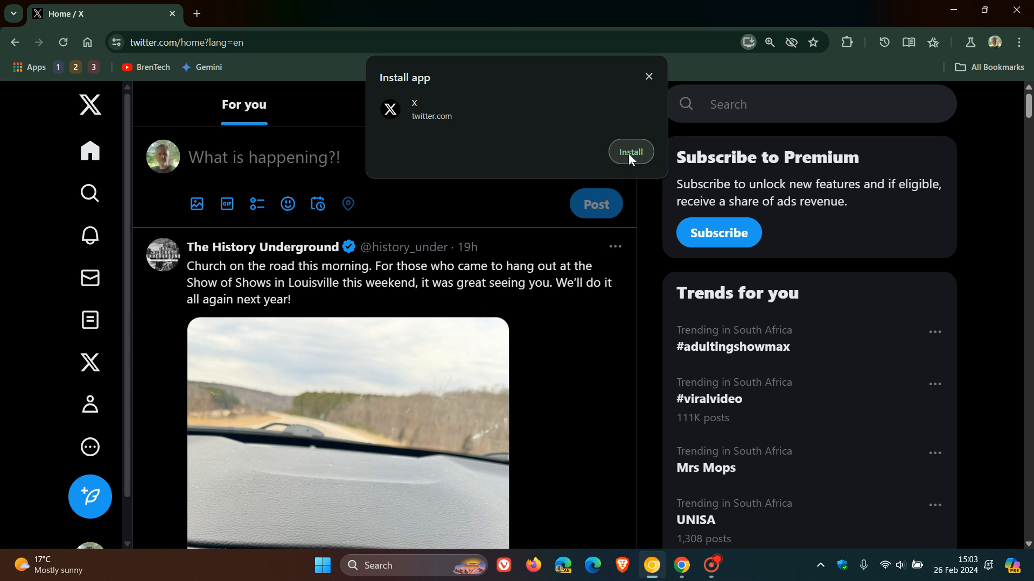
# - Install X from Canary's popup and close the new standalone X window
pyautogui.click(648, 77)
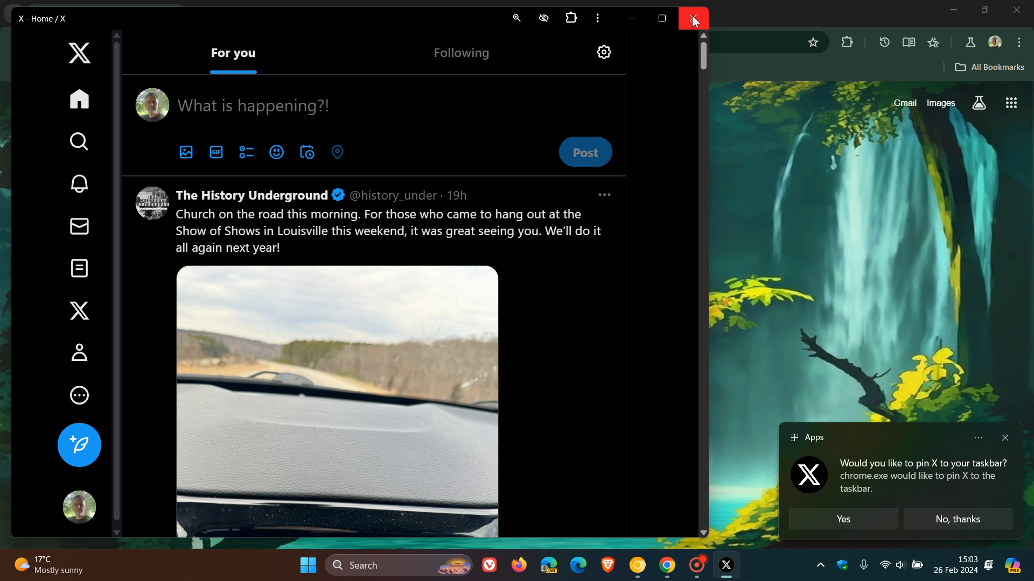
pyautogui.click(692, 18)
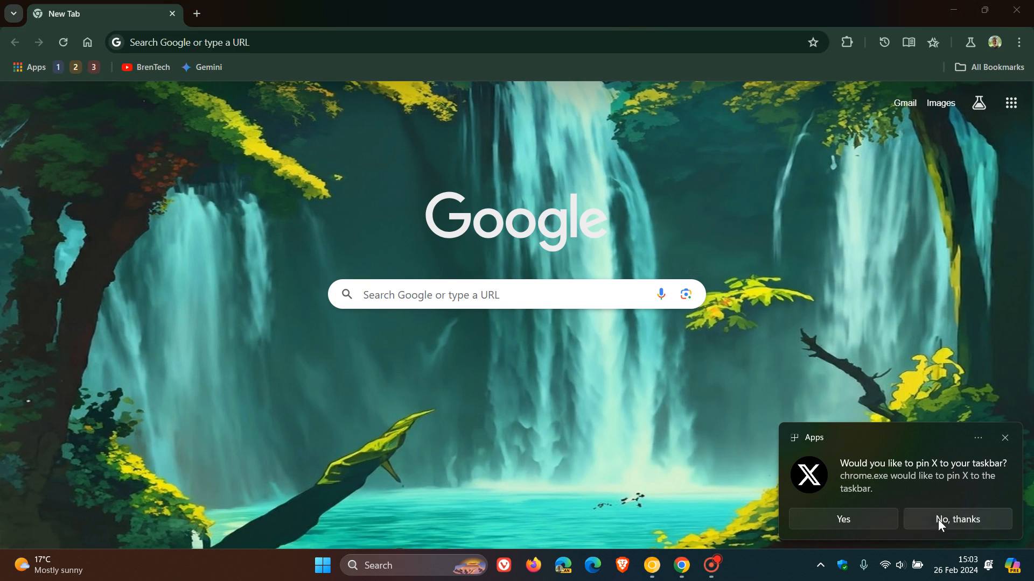
# - Choose 'No, thanks' on the Windows prompt to pin X to the taskbar
pyautogui.click(957, 520)
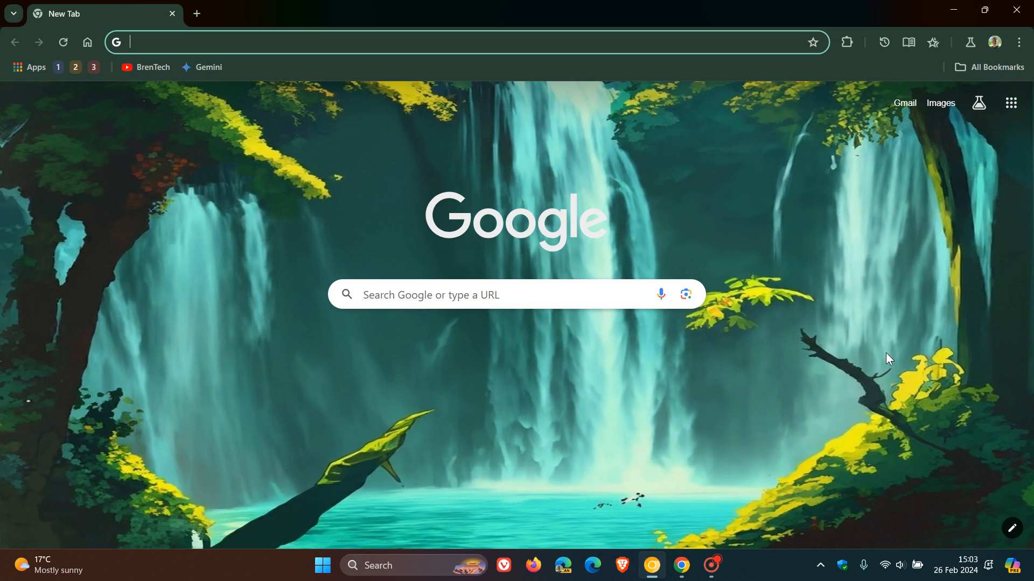
pyautogui.moveTo(784, 330)
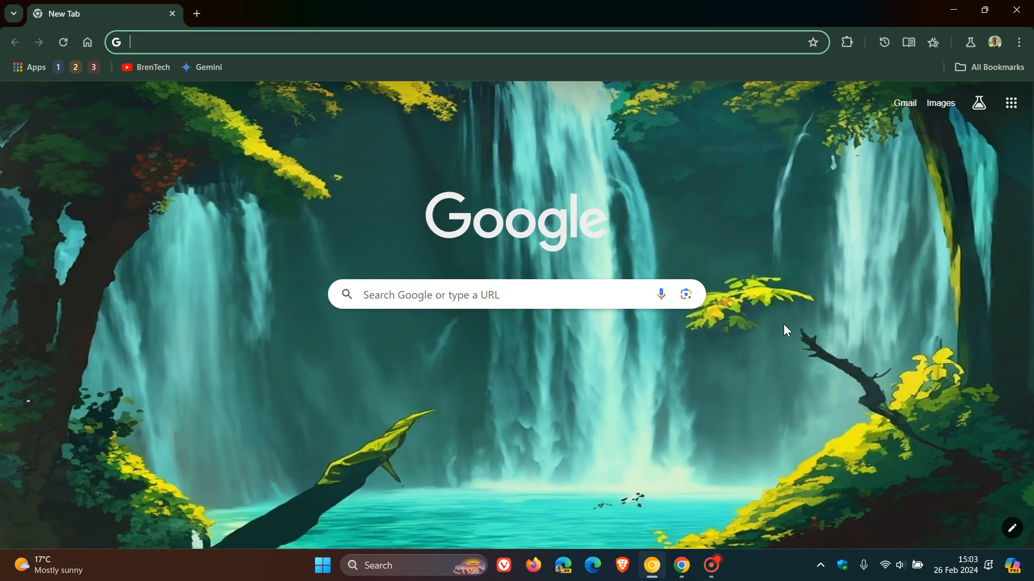